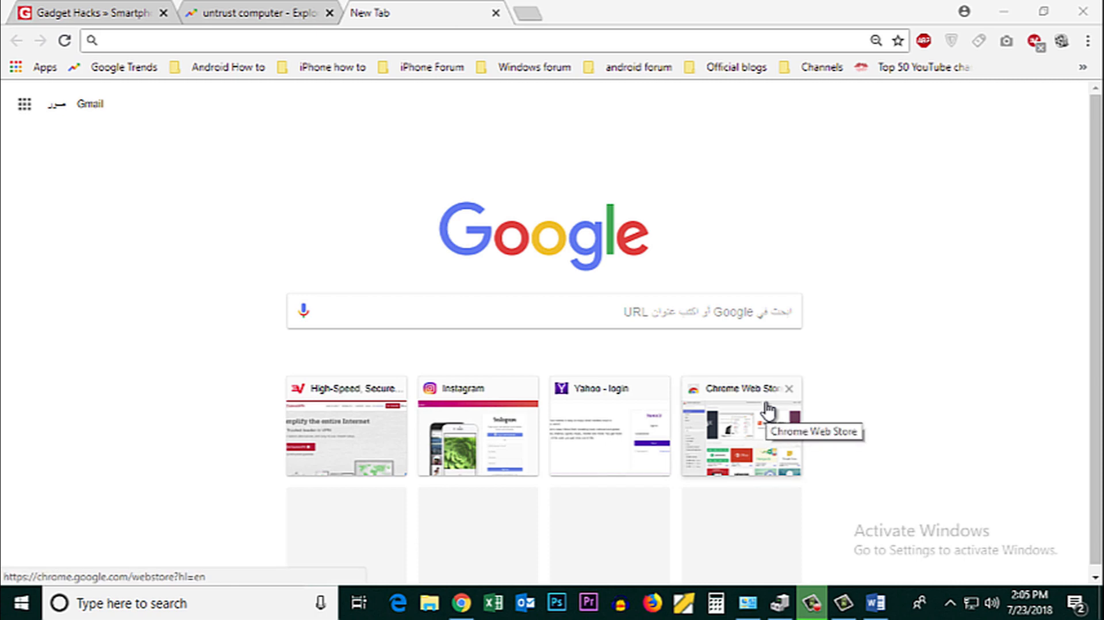
{"action": "mouse_move", "coordinate": [219, 63]}
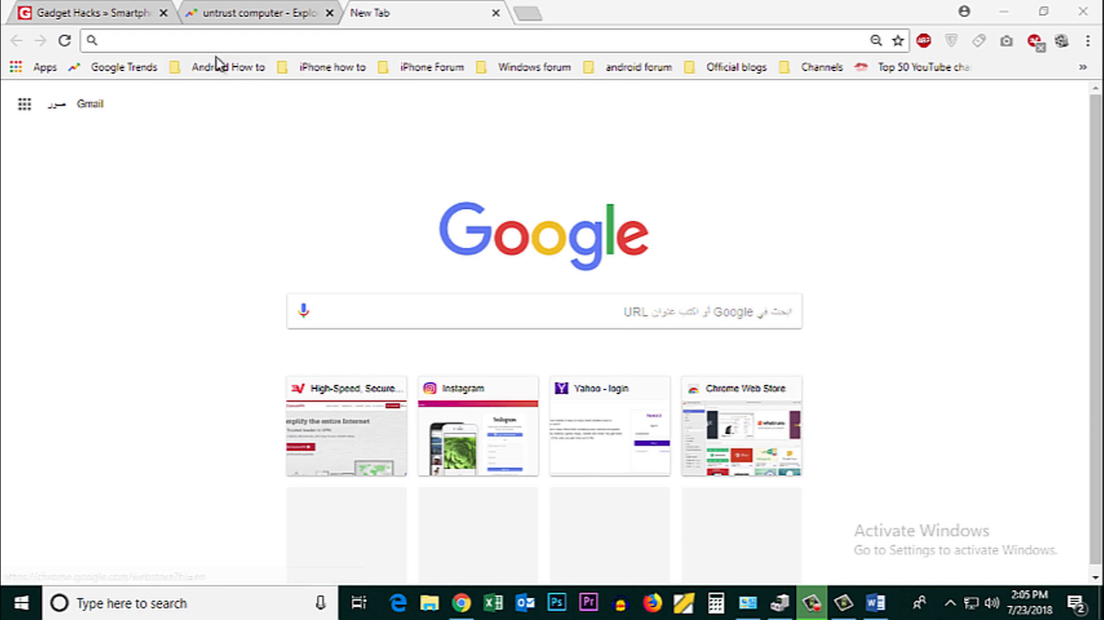
- Go to instagram.com and log in with the saved autofill account
{"action": "type", "text": "instagram.com"}
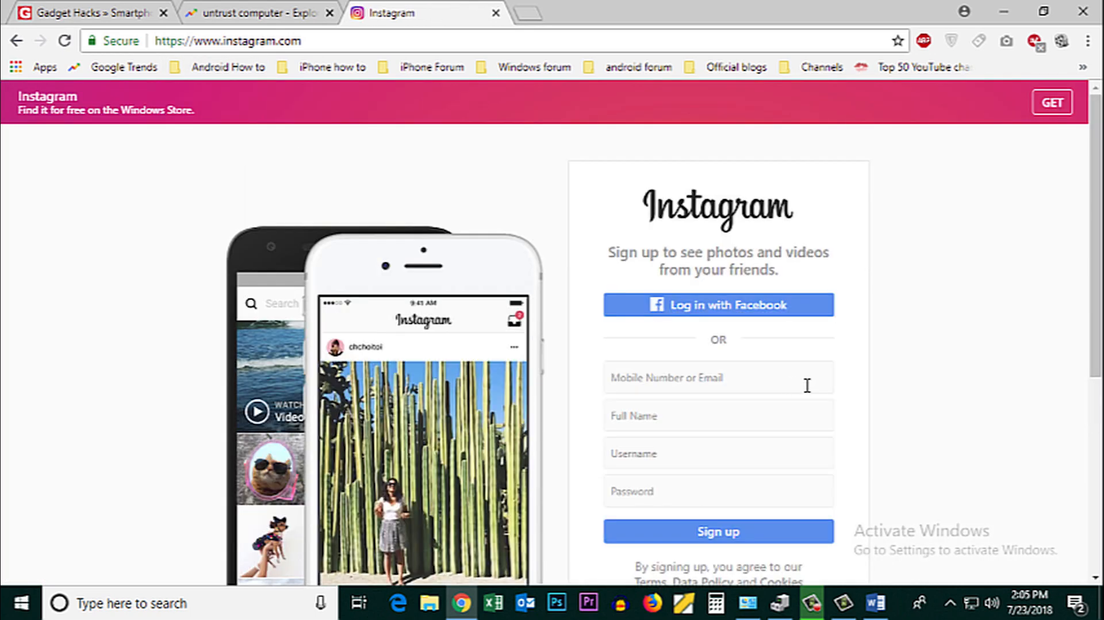
{"action": "scroll", "scroll_direction": "down", "scroll_amount": 3}
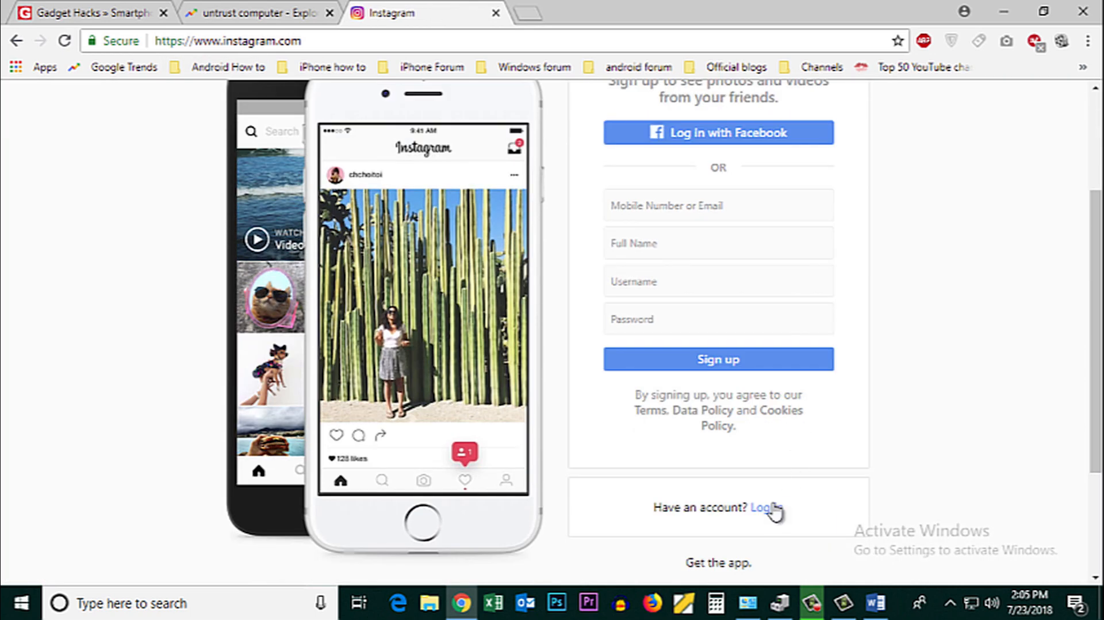
{"action": "left_click", "coordinate": [764, 507]}
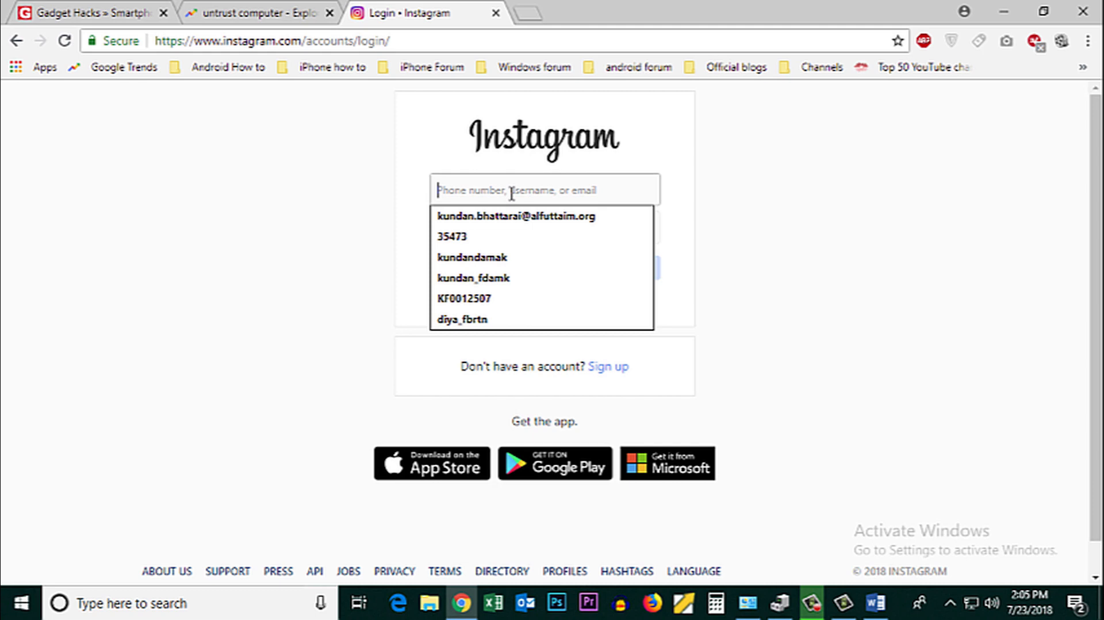
{"action": "left_click", "coordinate": [473, 257]}
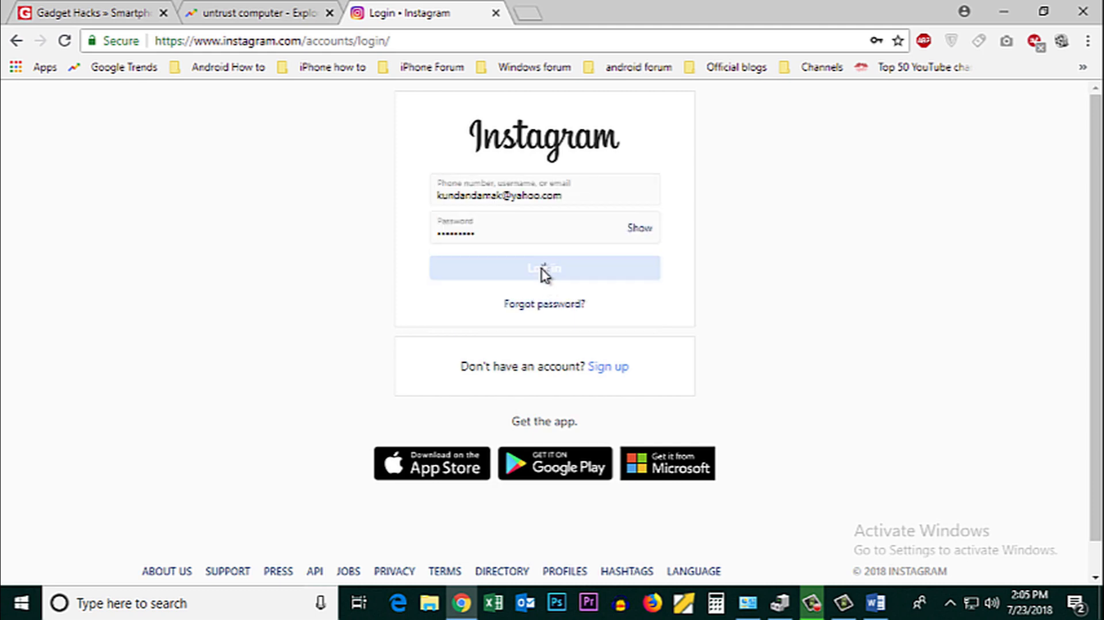
{"action": "left_click", "coordinate": [543, 268]}
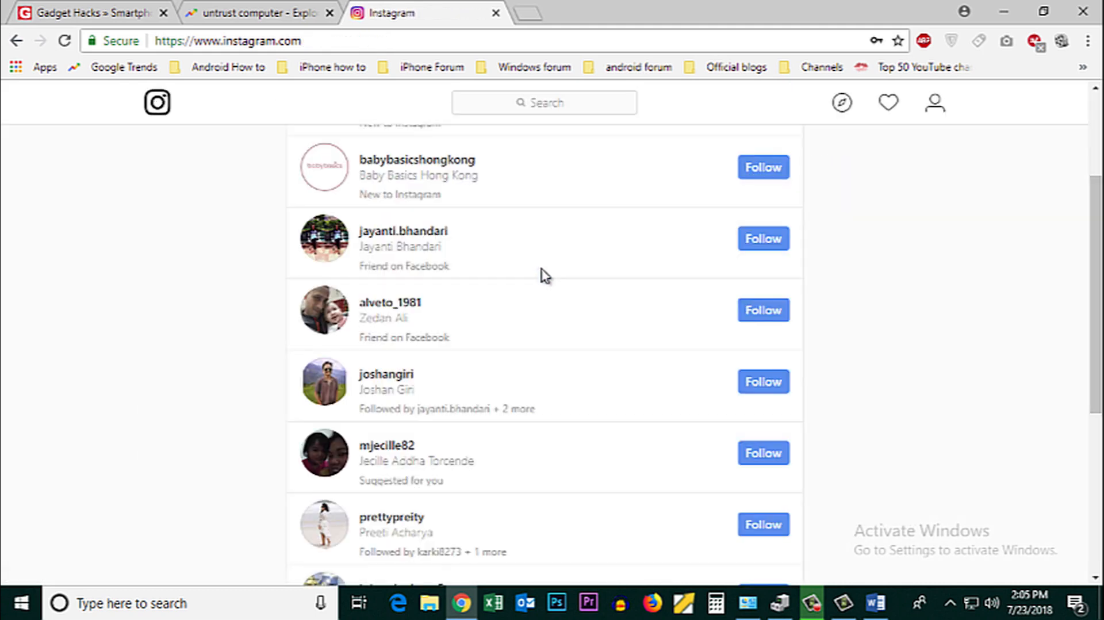
{"action": "mouse_move", "coordinate": [763, 161]}
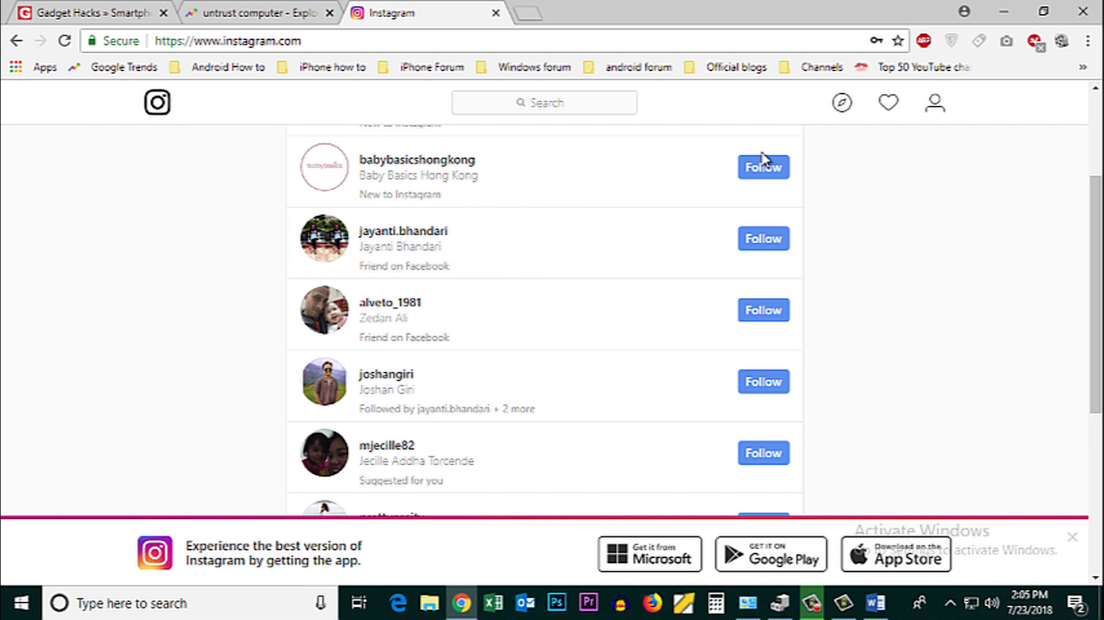
- From the profile's settings, go to Privacy and Security and choose Request Download
{"action": "left_click", "coordinate": [934, 102]}
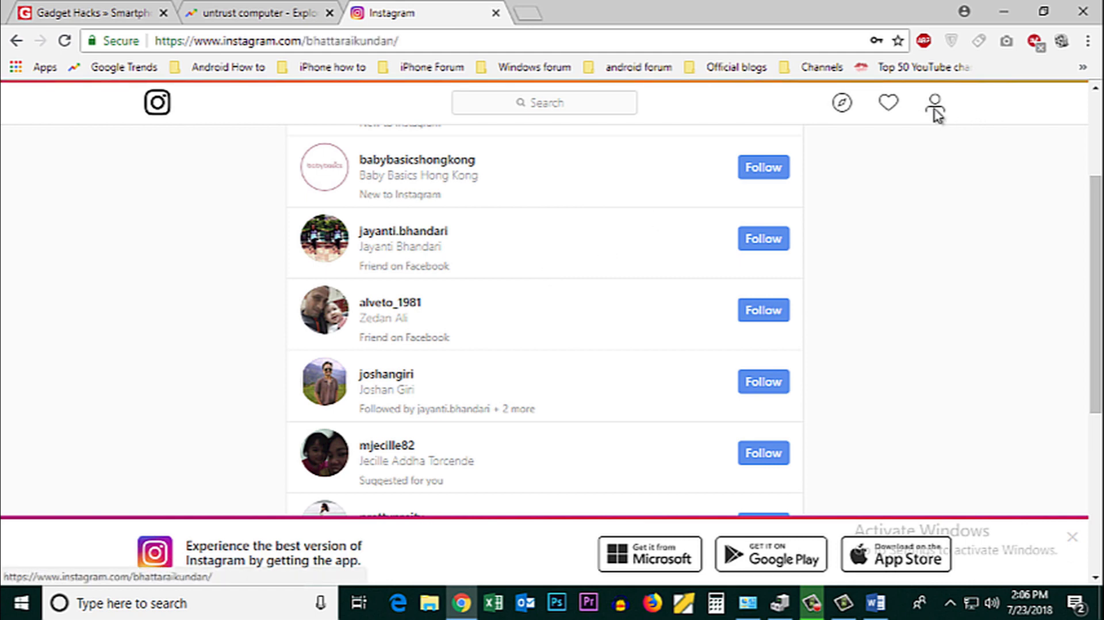
{"action": "left_click", "coordinate": [934, 103]}
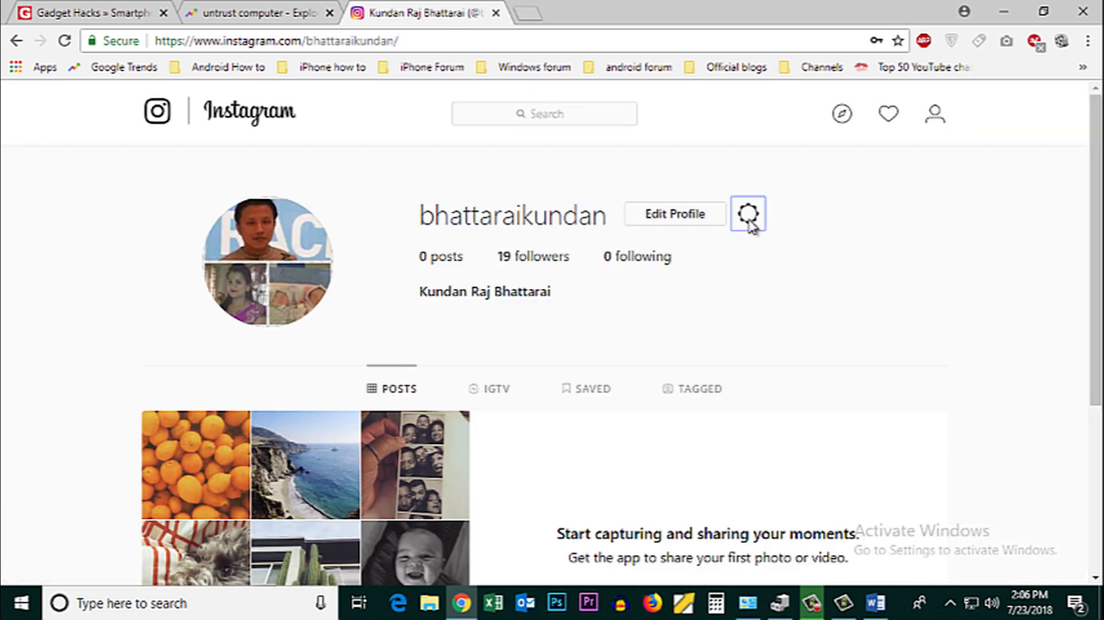
{"action": "left_click", "coordinate": [748, 213]}
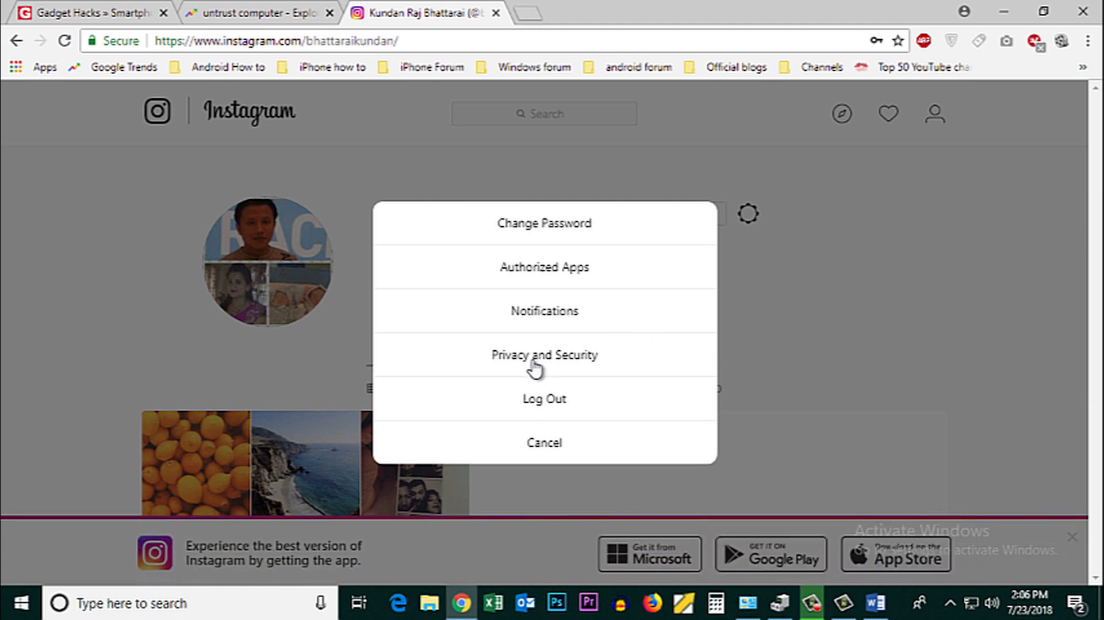
{"action": "left_click", "coordinate": [543, 354]}
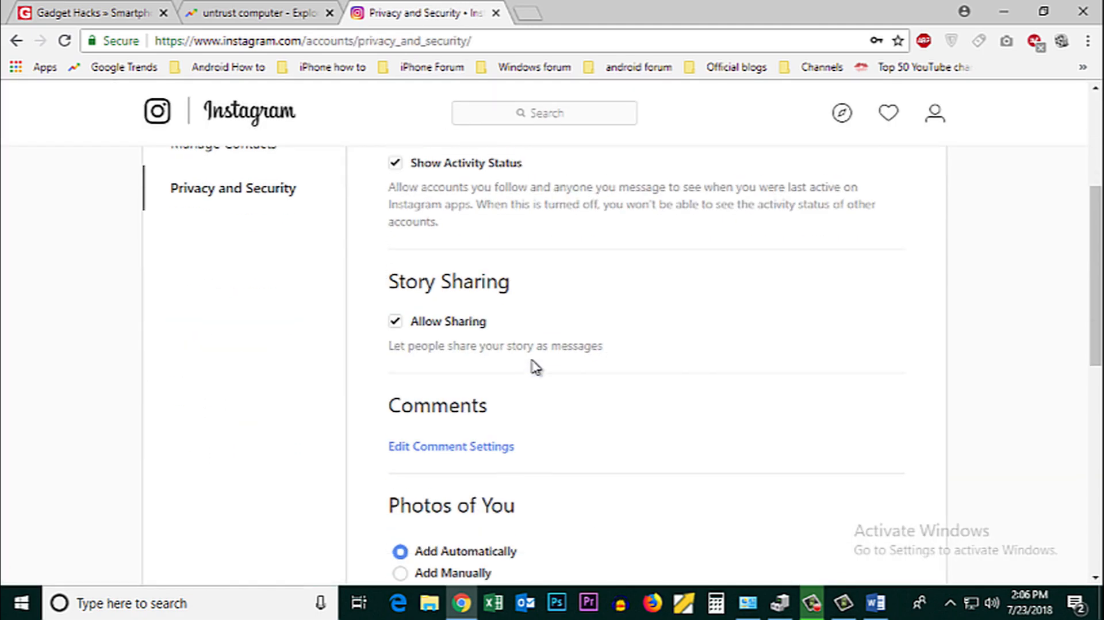
{"action": "scroll", "scroll_direction": "down", "scroll_amount": 3}
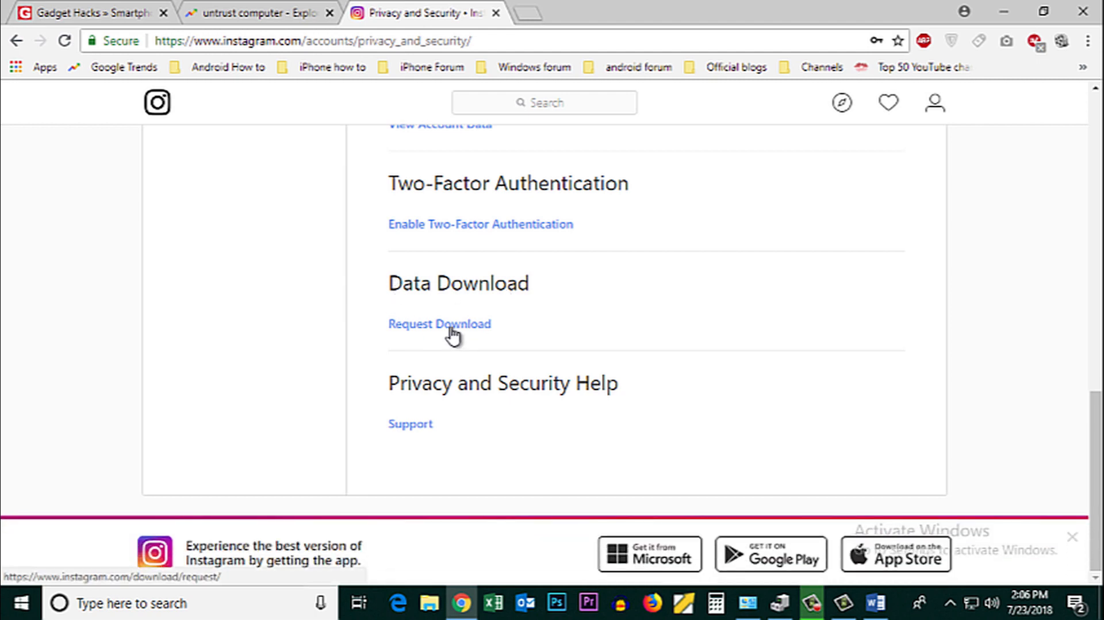
{"action": "left_click", "coordinate": [439, 323]}
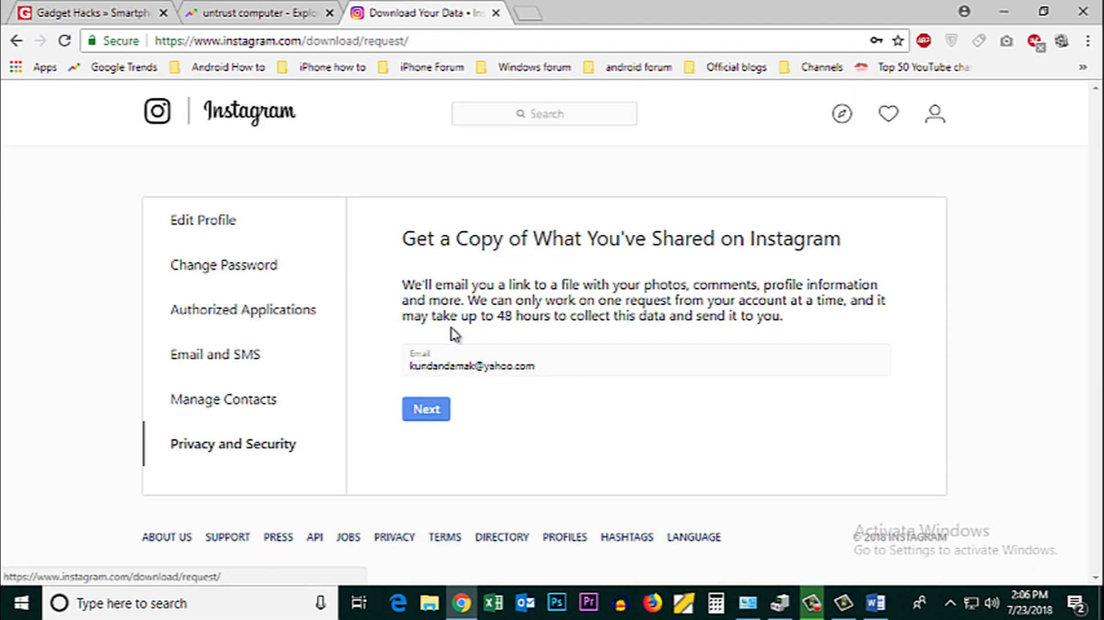
{"action": "mouse_move", "coordinate": [426, 409]}
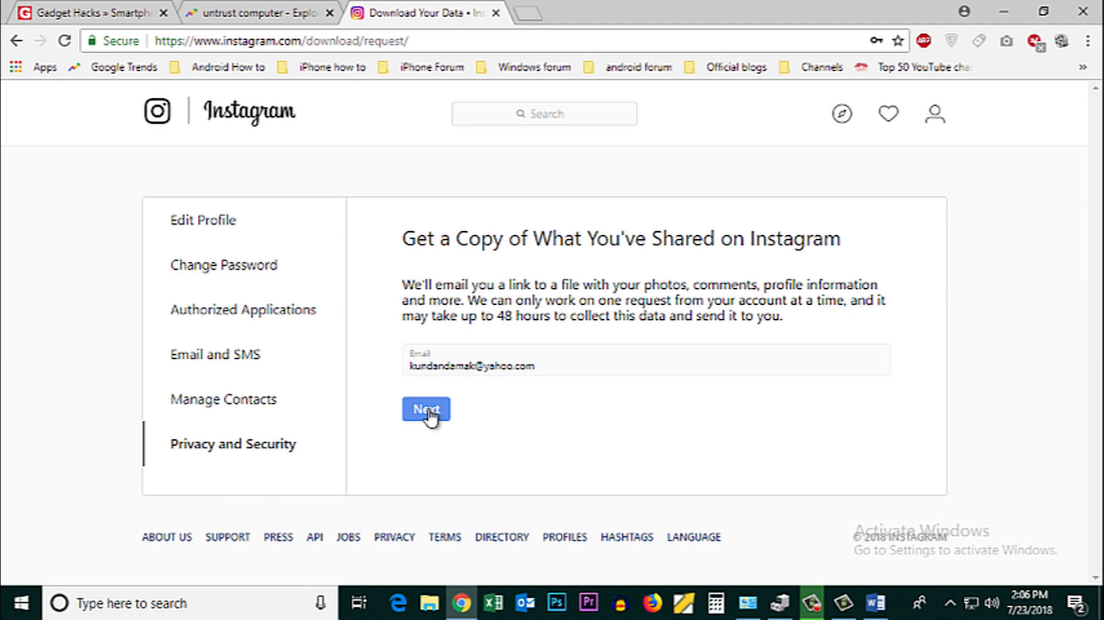
- Keep the prefilled email, continue with Next, and enter the account password
{"action": "left_click", "coordinate": [425, 409]}
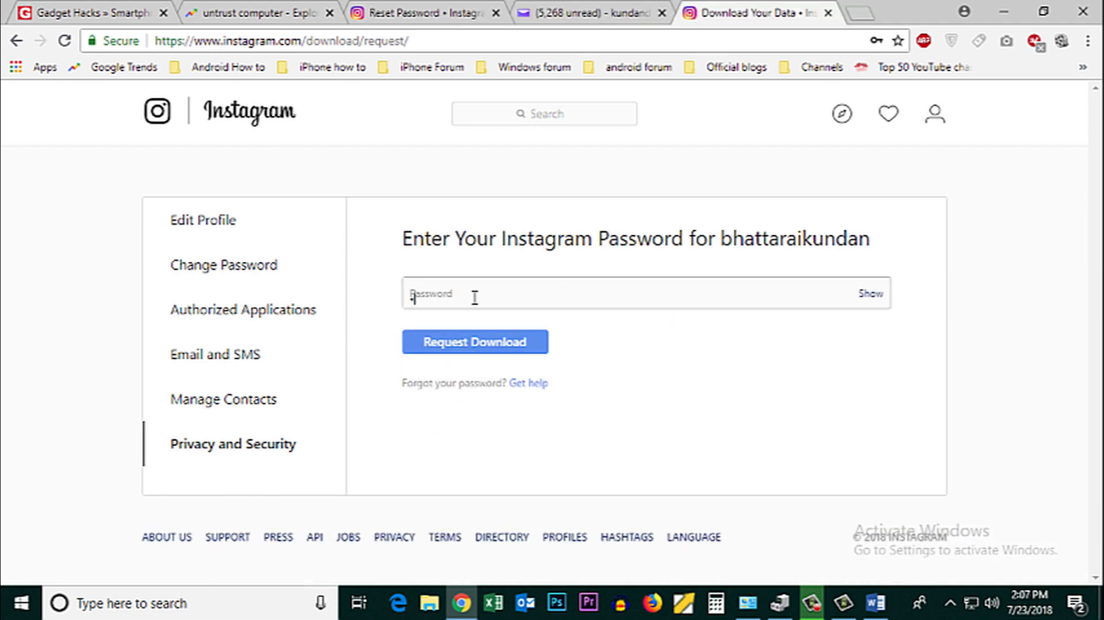
{"action": "type", "text": "password"}
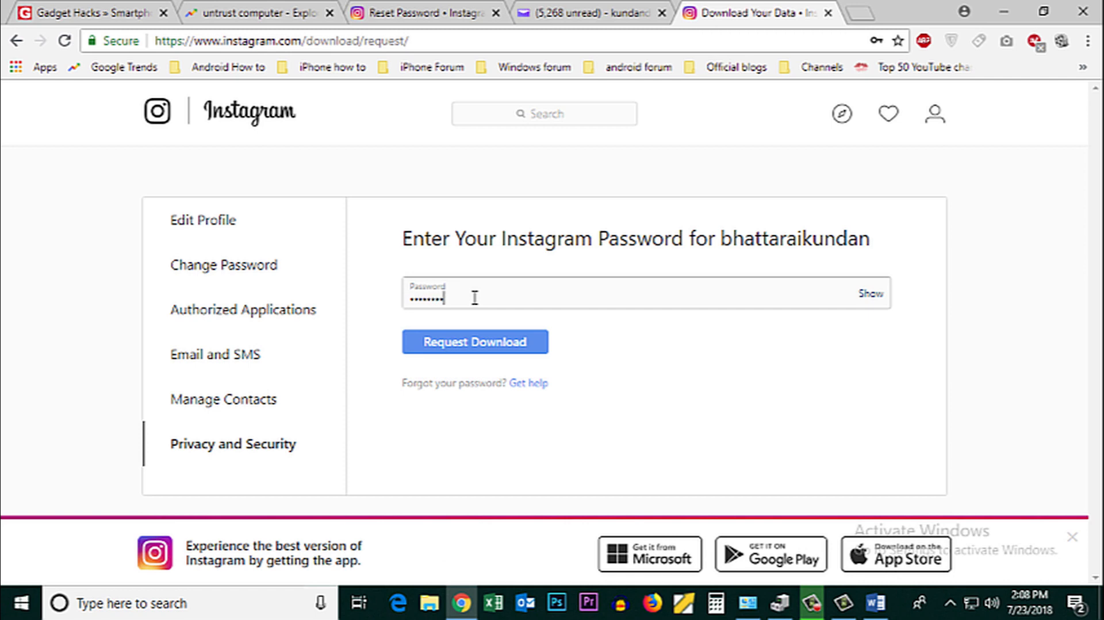
- Submit the download request so Instagram confirms the emailed link within 48 hours
{"action": "left_click", "coordinate": [475, 341]}
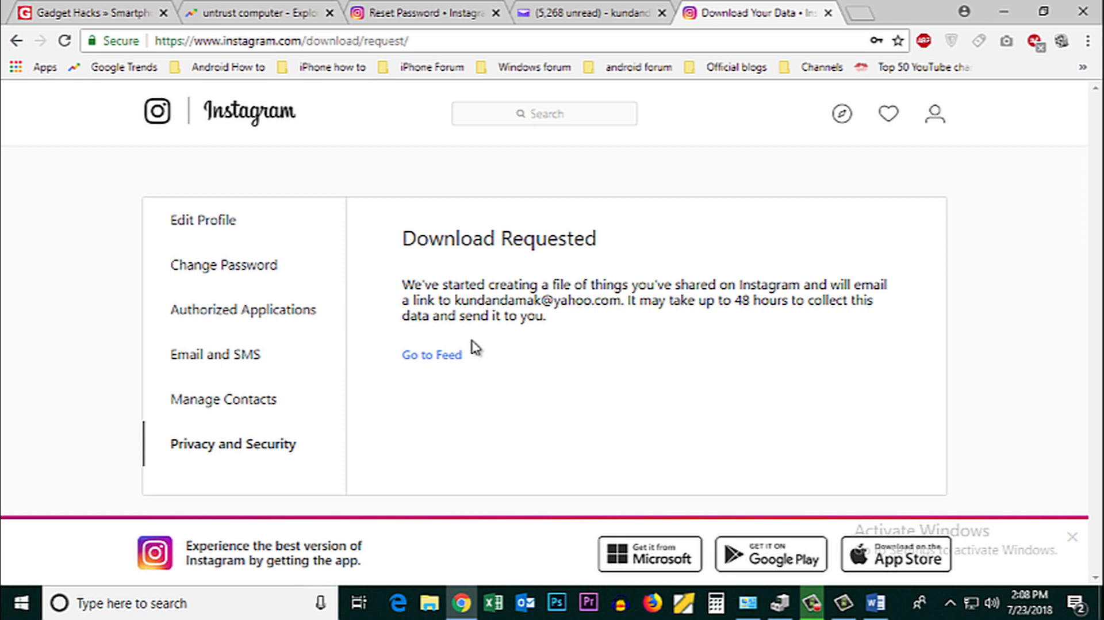
{"action": "mouse_move", "coordinate": [521, 311]}
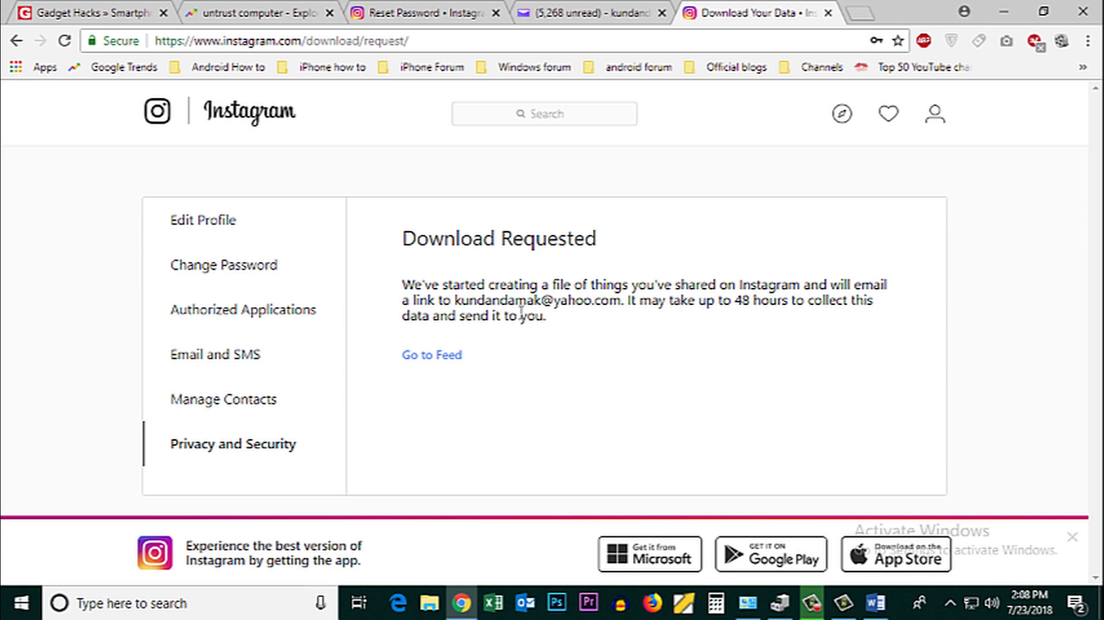